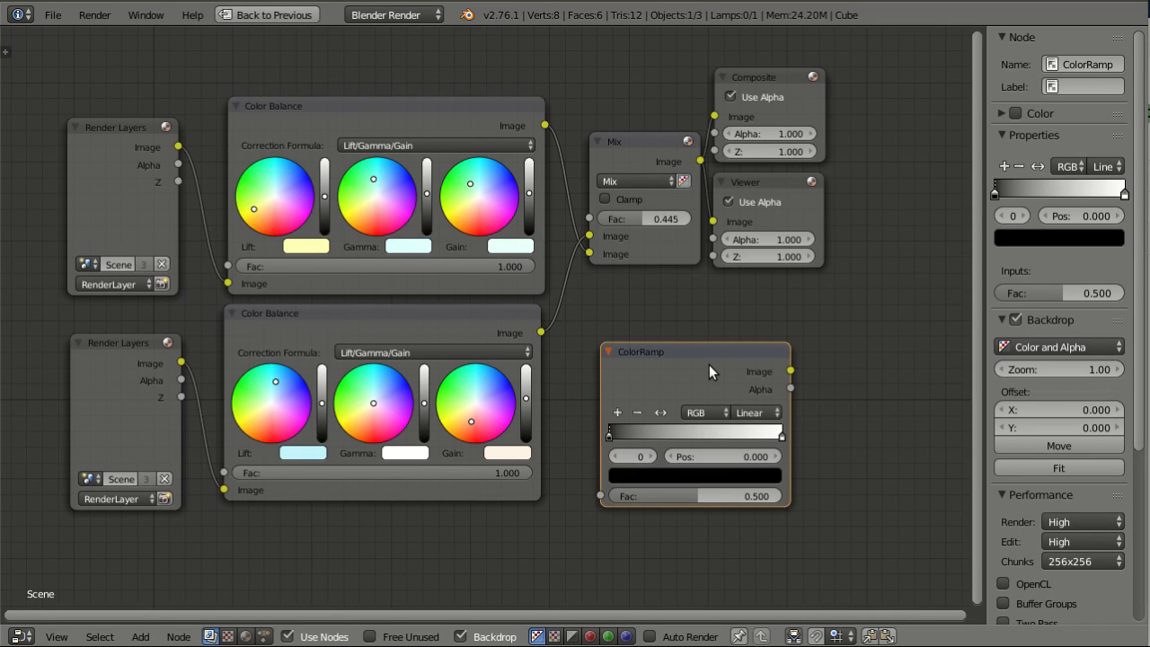
{"action": "mouse_move", "coordinate": [702, 374]}
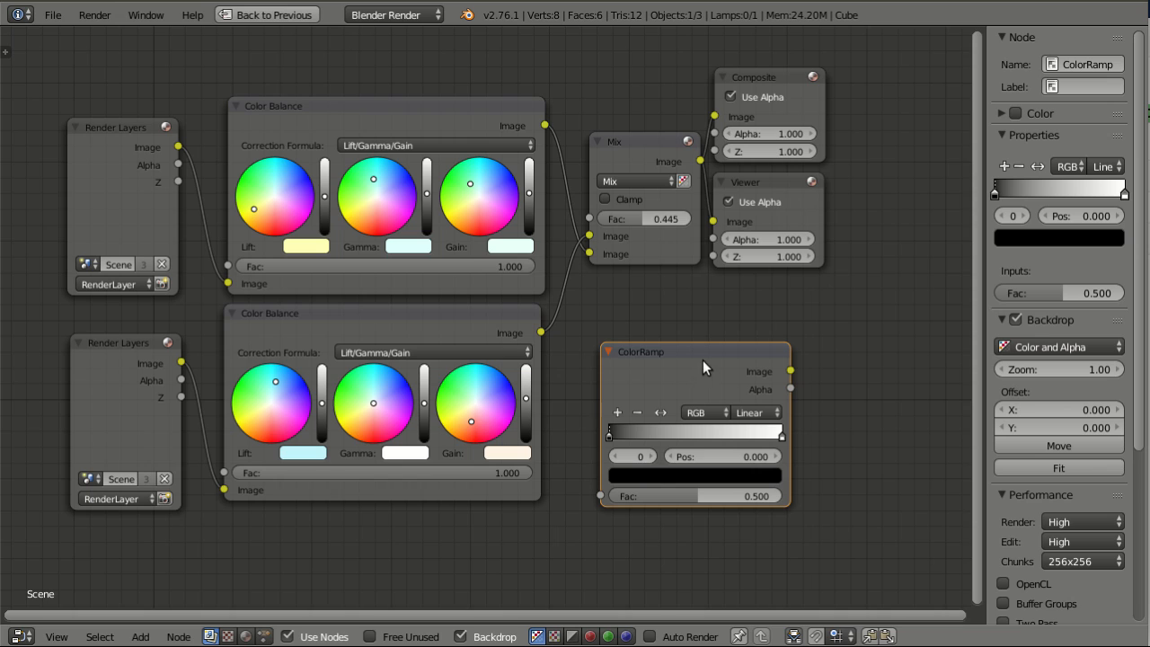
{"action": "mouse_move", "coordinate": [674, 355]}
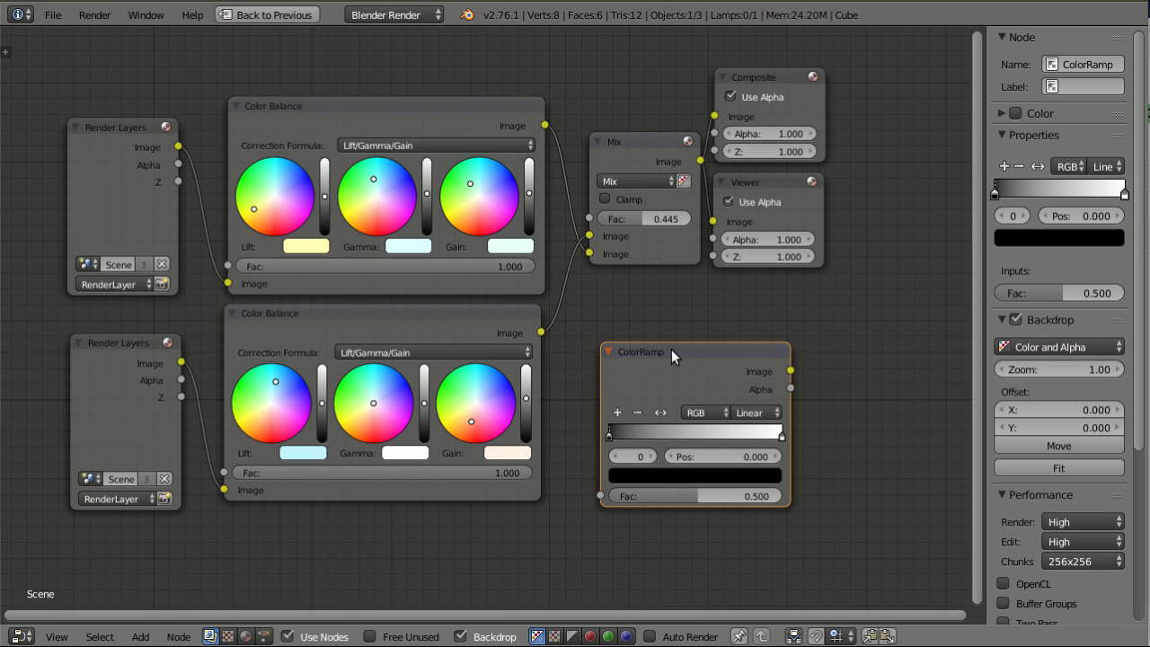
Drop the ColorRamp onto the lower Color Balance–Mix link so Mix, Composite and Viewer shift right.
{"action": "left_click_drag", "start_coordinate": [674, 351], "coordinate": [614, 302]}
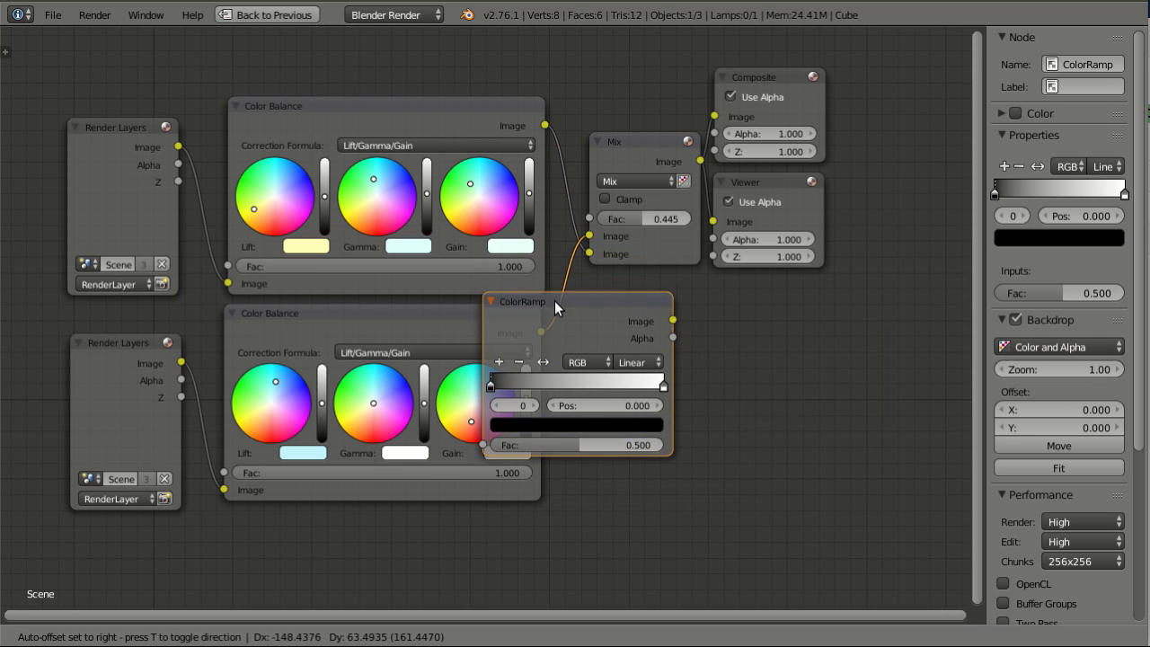
{"action": "left_click_drag", "start_coordinate": [556, 302], "coordinate": [566, 299]}
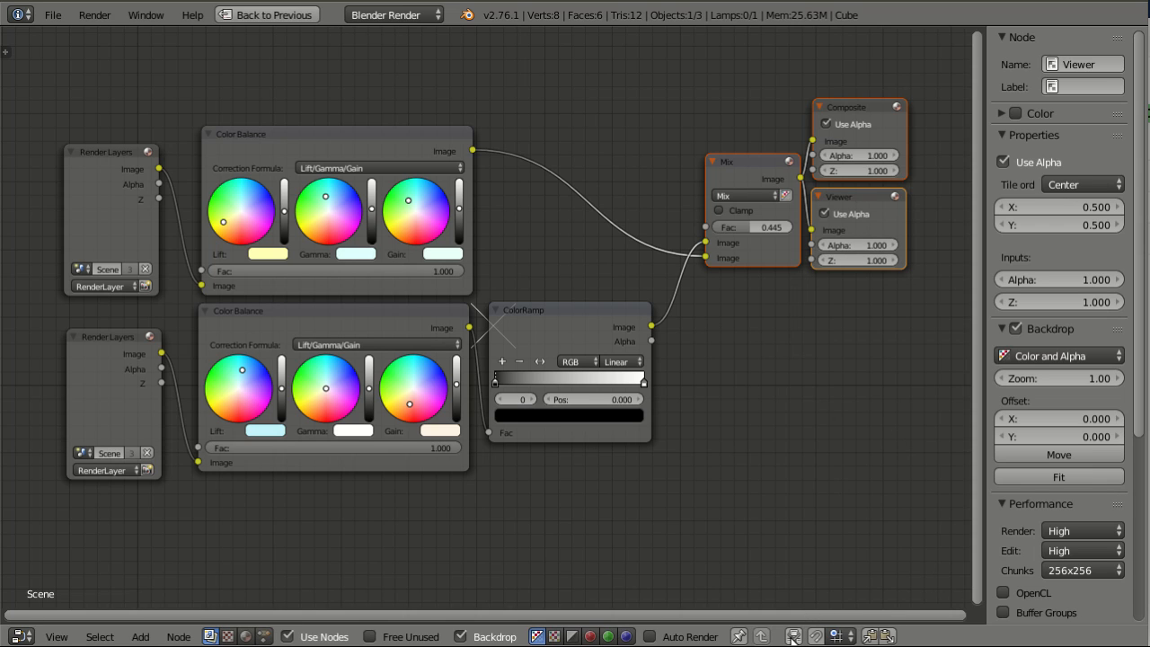
{"action": "mouse_move", "coordinate": [417, 478]}
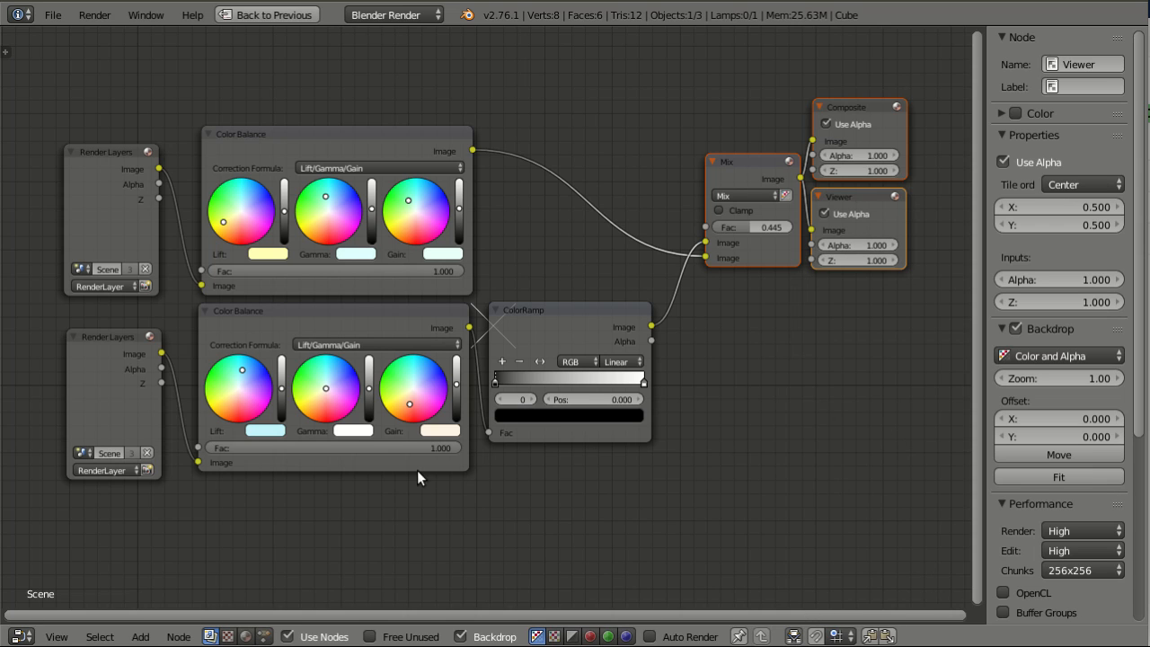
Drop a duplicated ColorRamp onto the lower Render Layers–Color Balance link, feeding its Fac input.
{"action": "scroll", "scroll_direction": "down", "scroll_amount": 3}
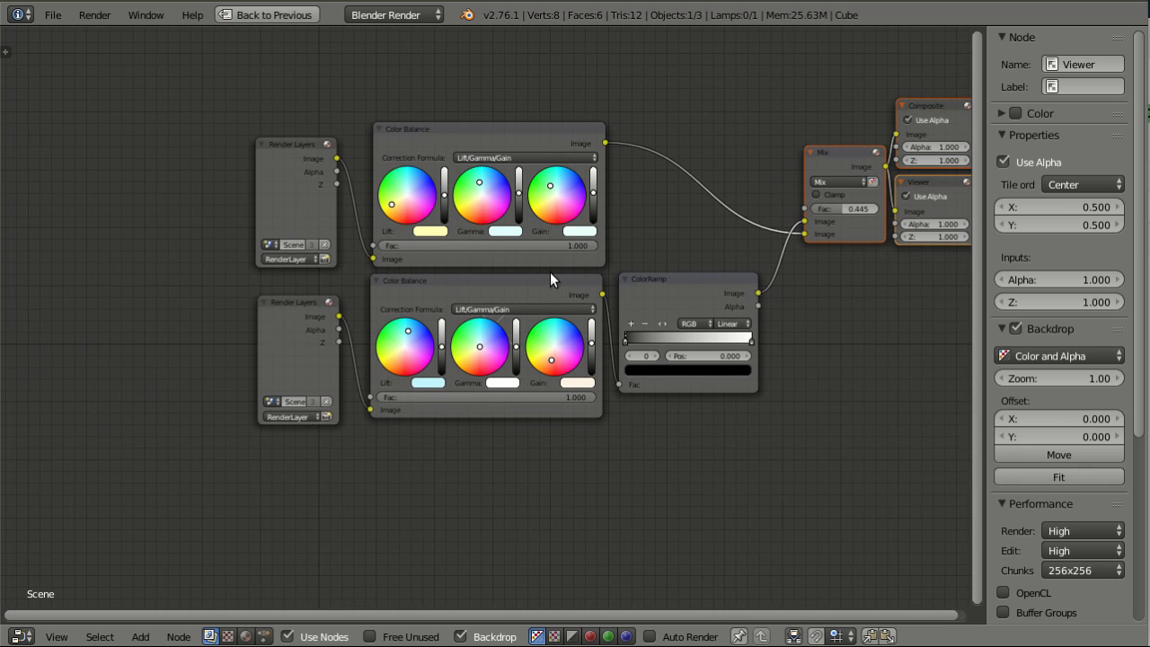
{"action": "mouse_move", "coordinate": [685, 286]}
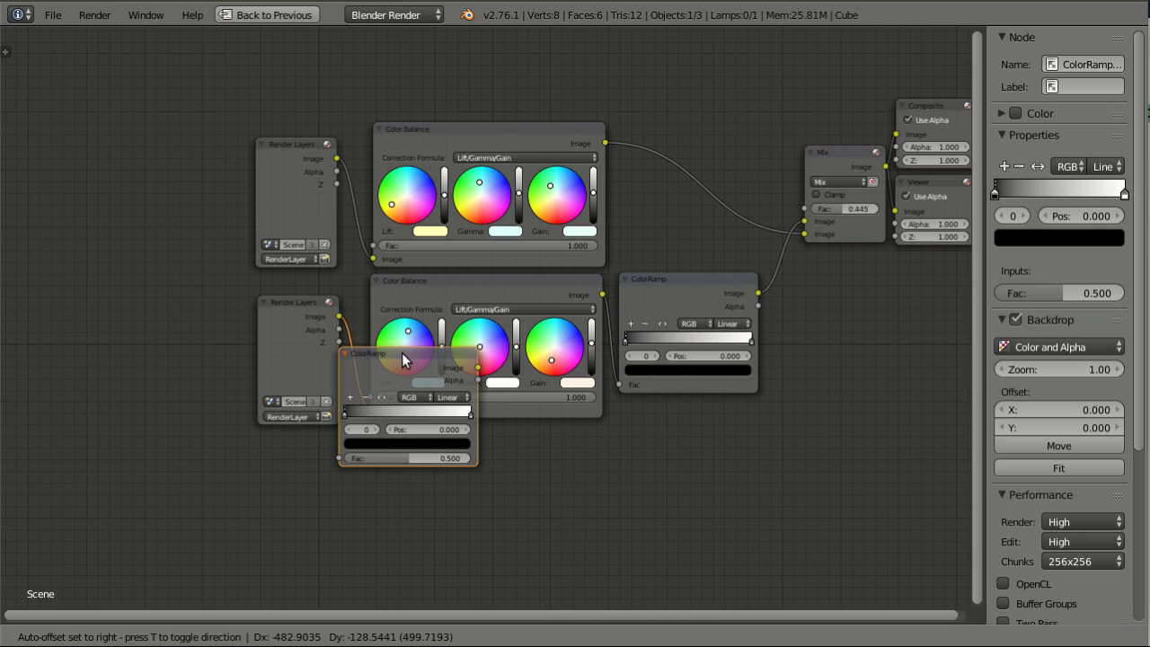
{"action": "left_click_drag", "start_coordinate": [406, 352], "coordinate": [374, 343]}
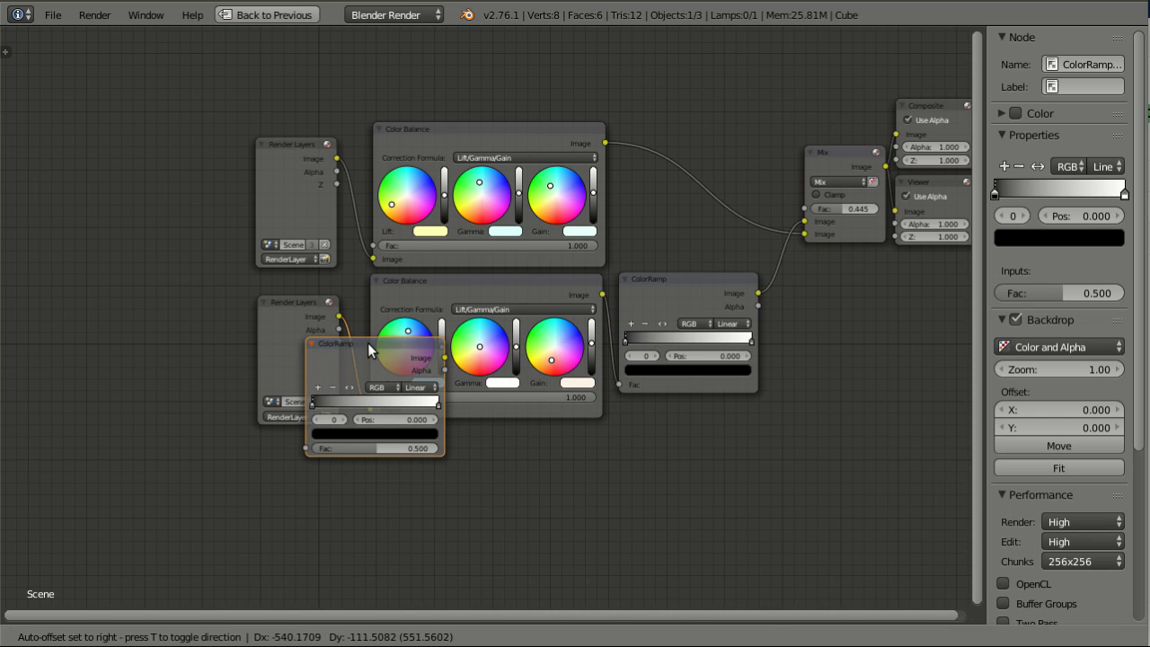
{"action": "left_click_drag", "start_coordinate": [374, 344], "coordinate": [359, 338]}
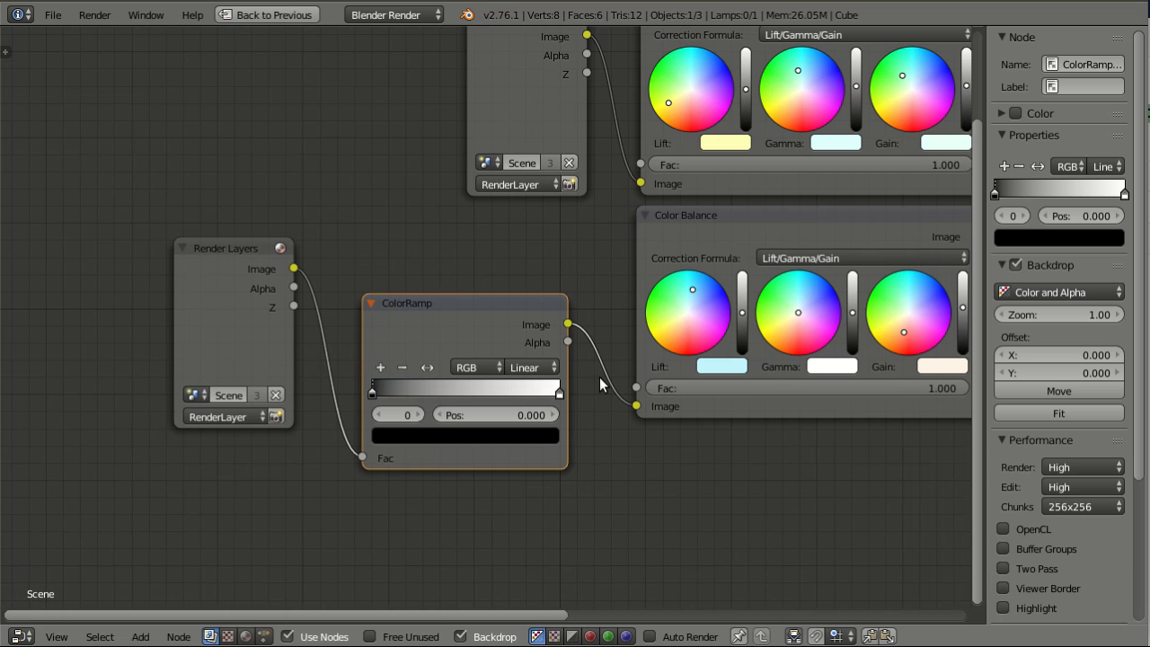
{"action": "mouse_move", "coordinate": [431, 285]}
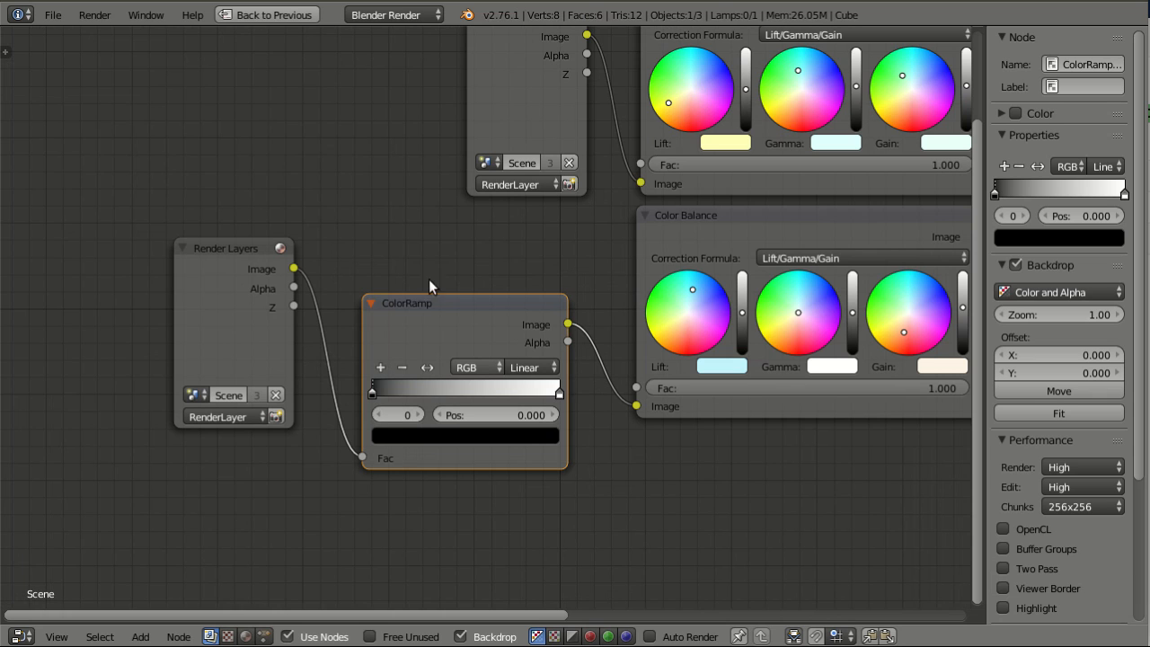
Set the Node Editor Auto-offset Margin to 20 in User Preferences and close the window.
{"action": "left_click", "coordinate": [52, 15]}
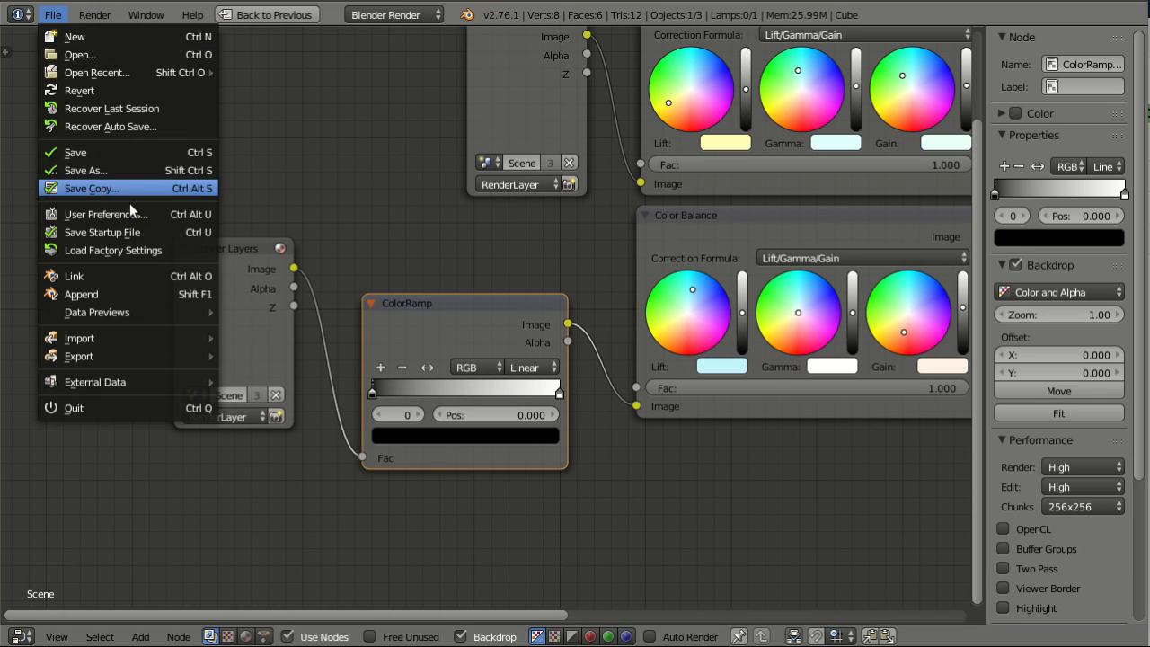
{"action": "left_click", "coordinate": [104, 214]}
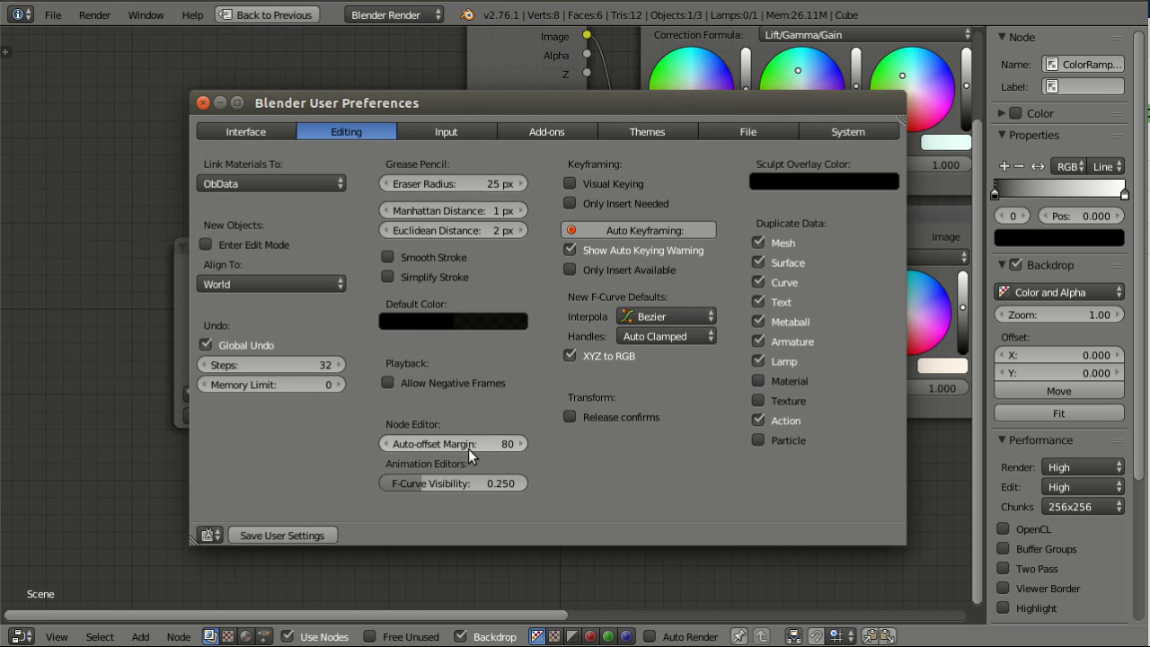
{"action": "left_click", "coordinate": [453, 442]}
{"action": "type", "text": "20"}
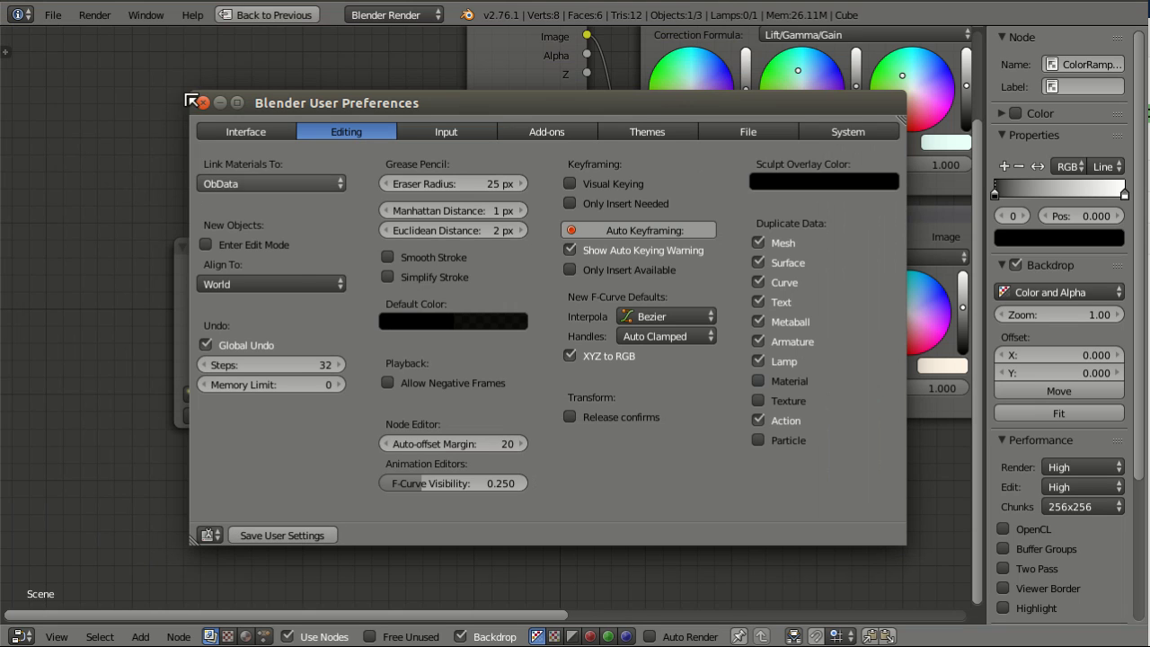
{"action": "left_click", "coordinate": [204, 101]}
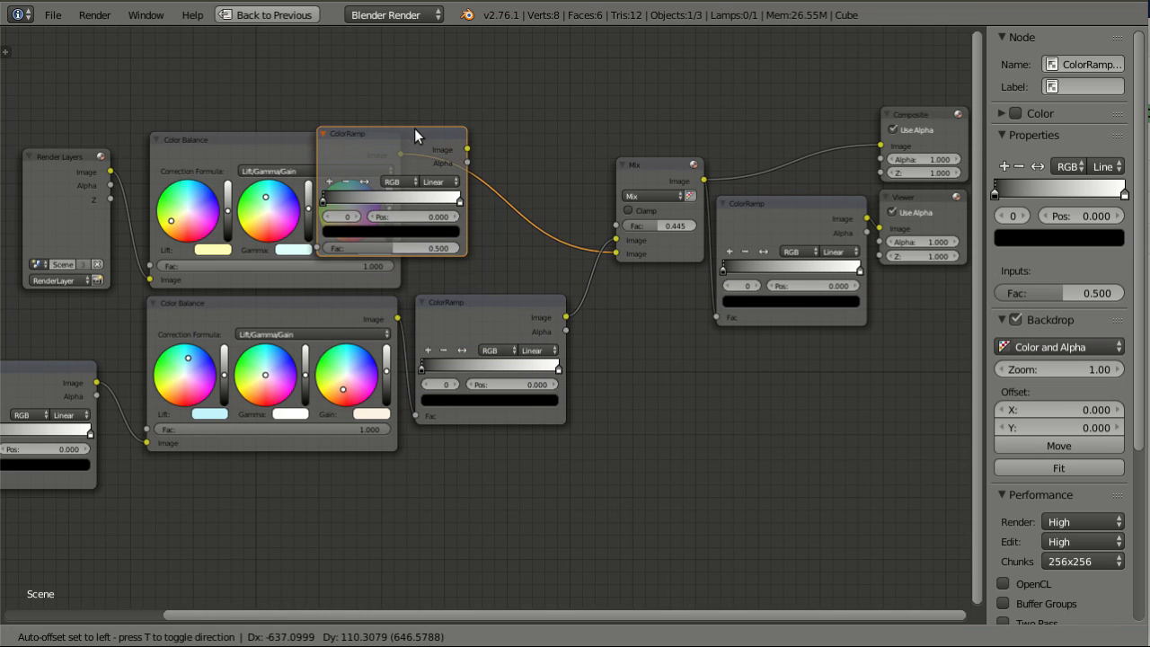
Drop a duplicated ColorRamp onto the upper Color Balance–Mix link with the tighter margin.
{"action": "left_click_drag", "start_coordinate": [417, 133], "coordinate": [431, 126]}
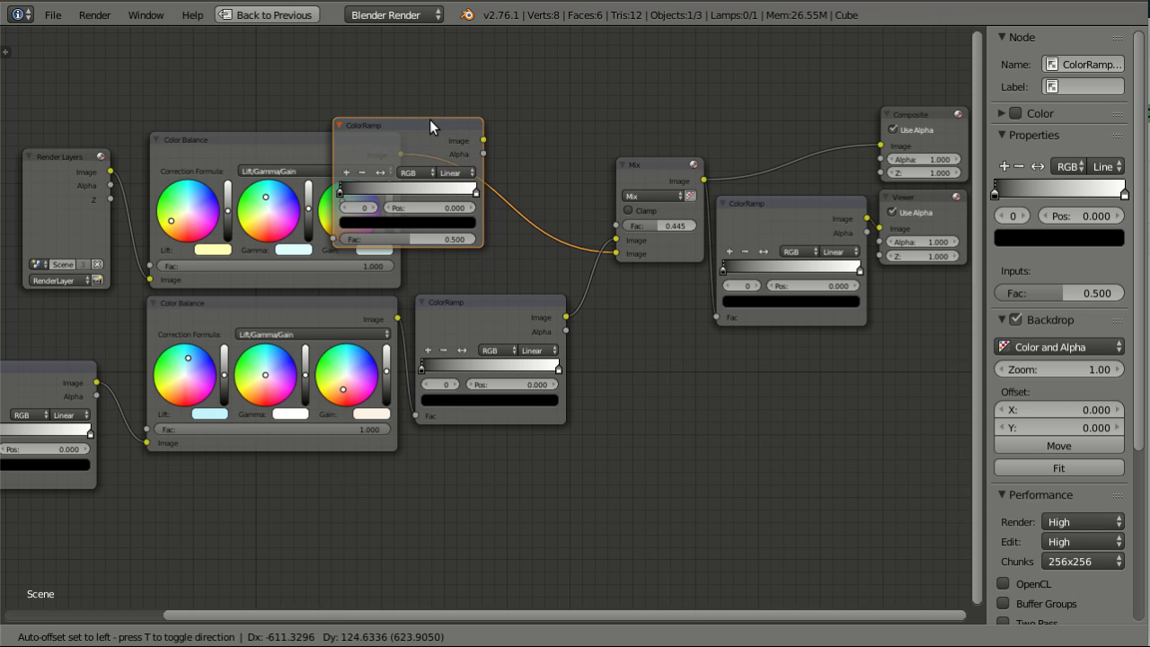